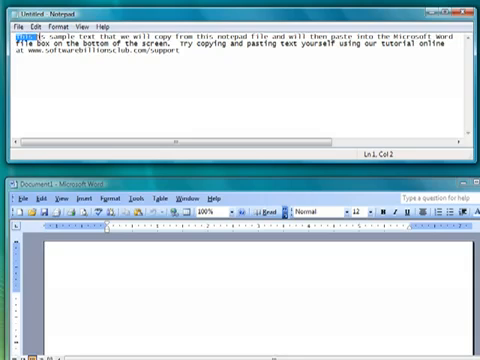
# Select the whole block of sample text in Notepad by dragging across it
pyautogui.moveTo(16, 44); pyautogui.dragTo(84, 44)
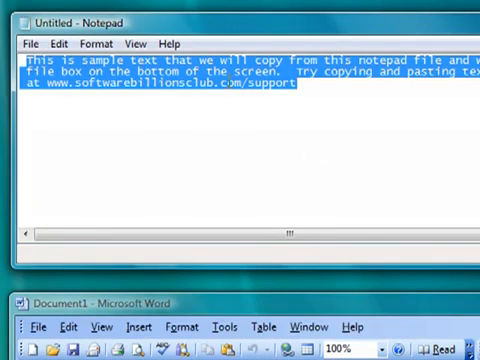
# Copy the highlighted sample text via the context menu's Copy command
pyautogui.rightClick(240, 84)
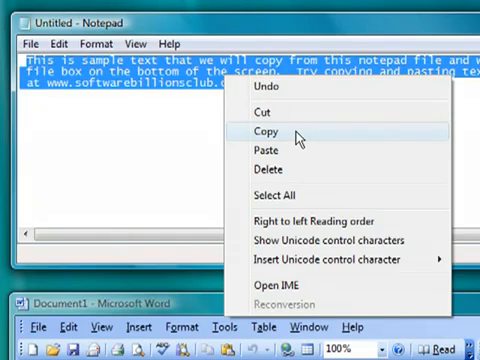
pyautogui.click(264, 132)
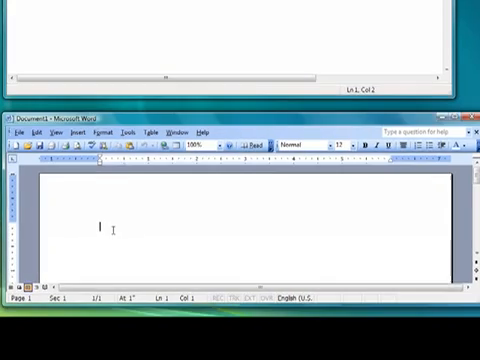
# Paste the copied sample text into the Word page via the context menu
pyautogui.rightClick(112, 230)
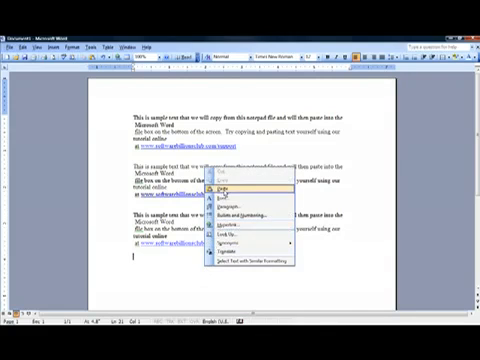
pyautogui.click(210, 188)
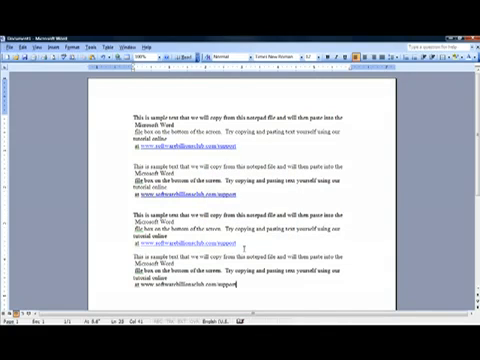